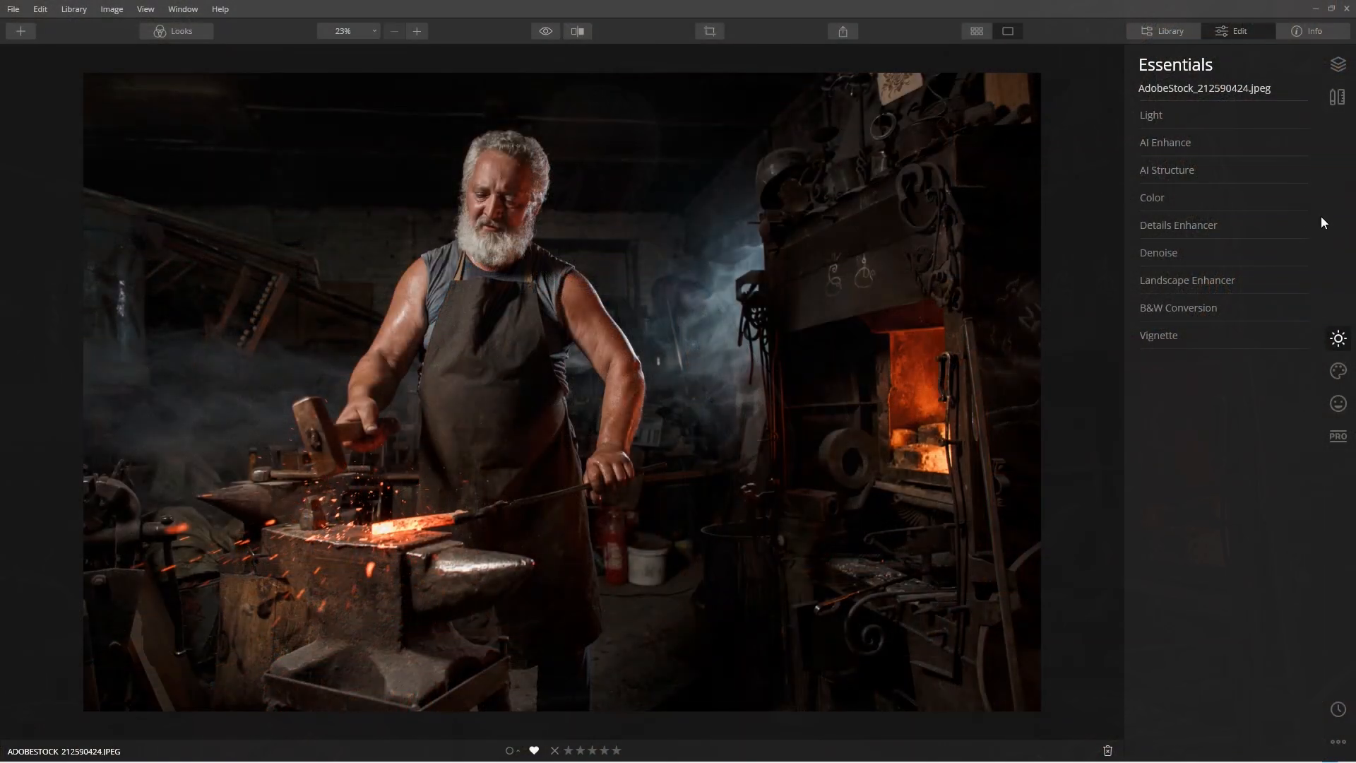
Step: Set AI Structure to Amount 43 and Boost 29
click(1167, 170)
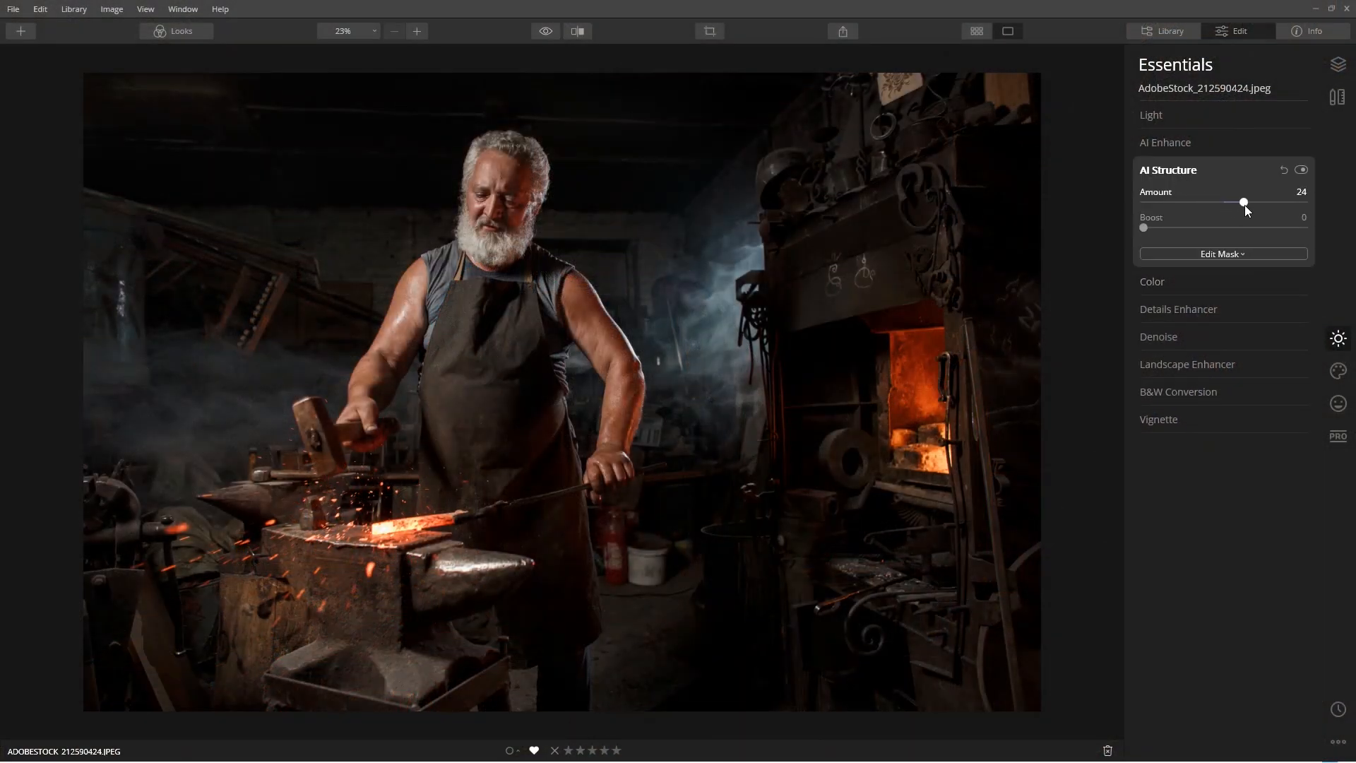
drag(1244, 203, 1260, 203)
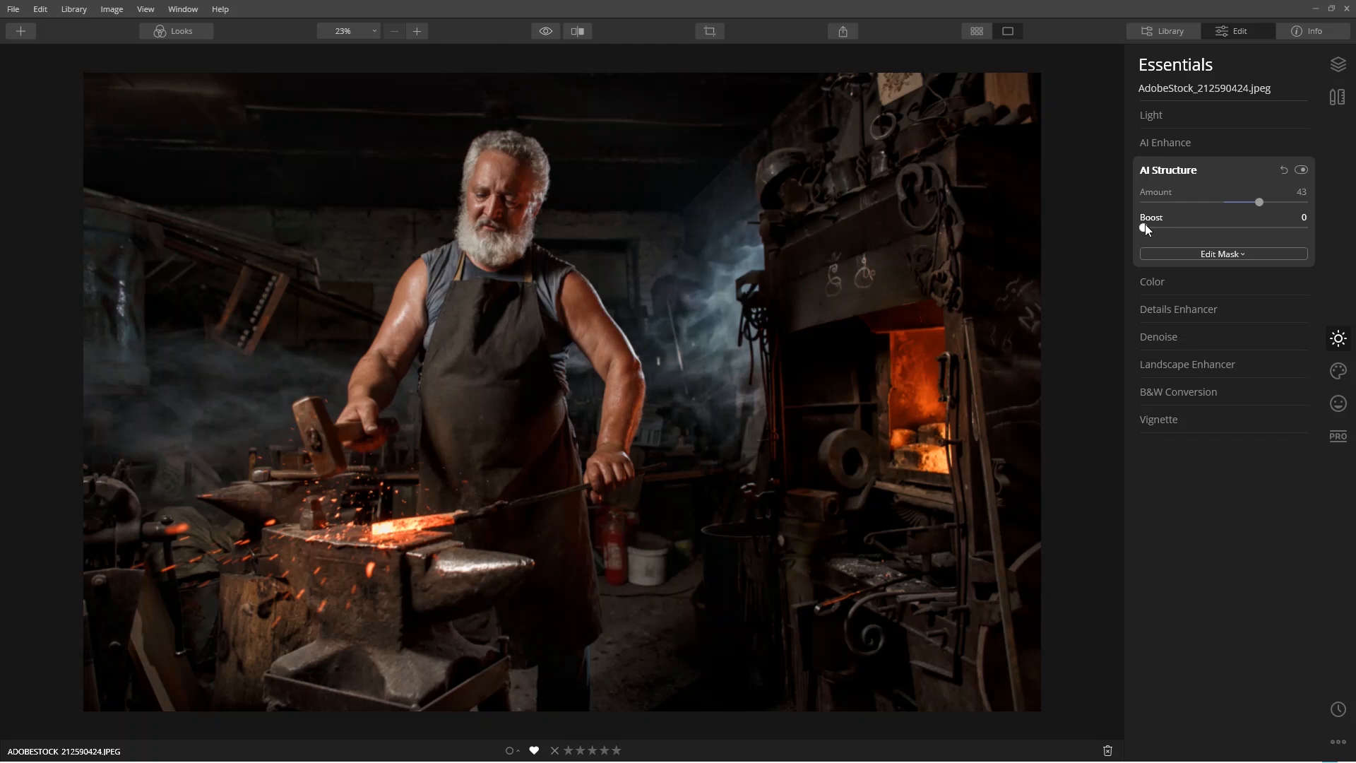
drag(1143, 228, 1190, 228)
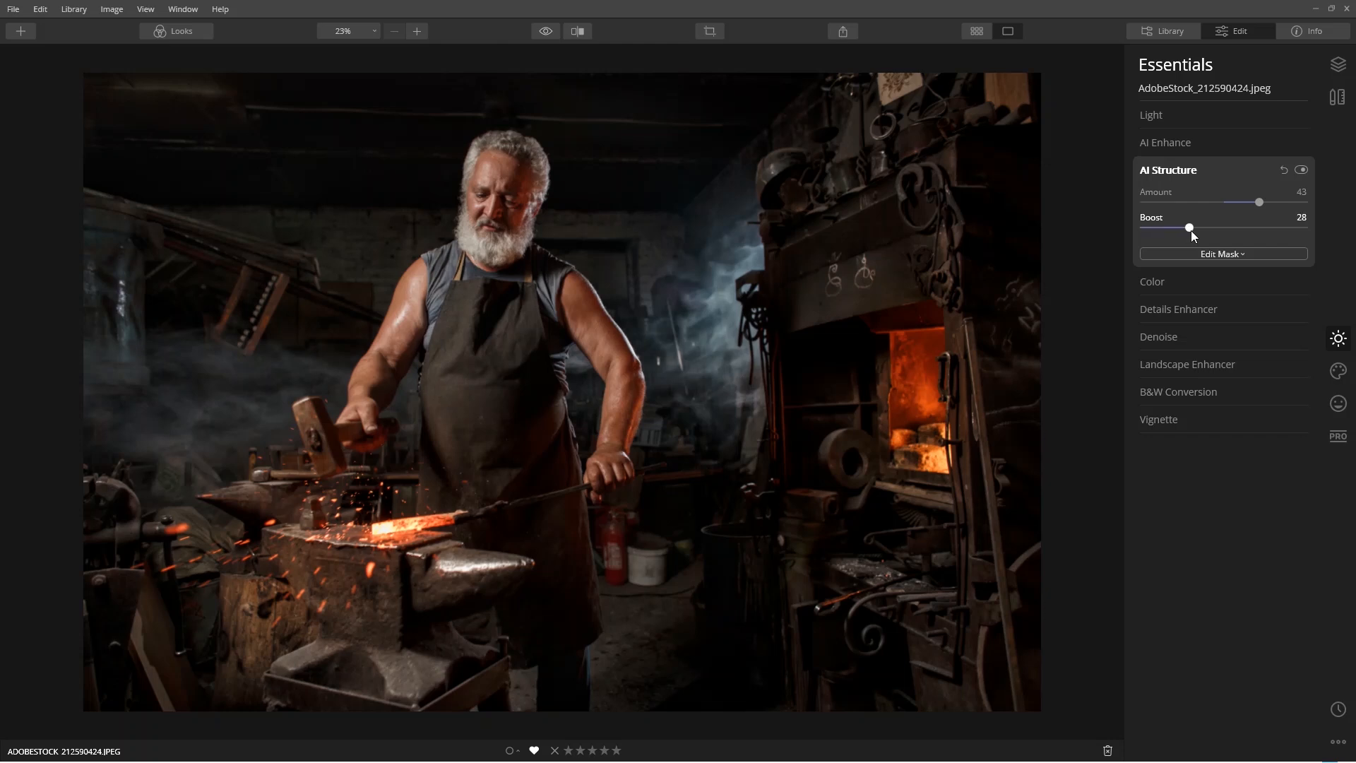
drag(1188, 228, 1192, 227)
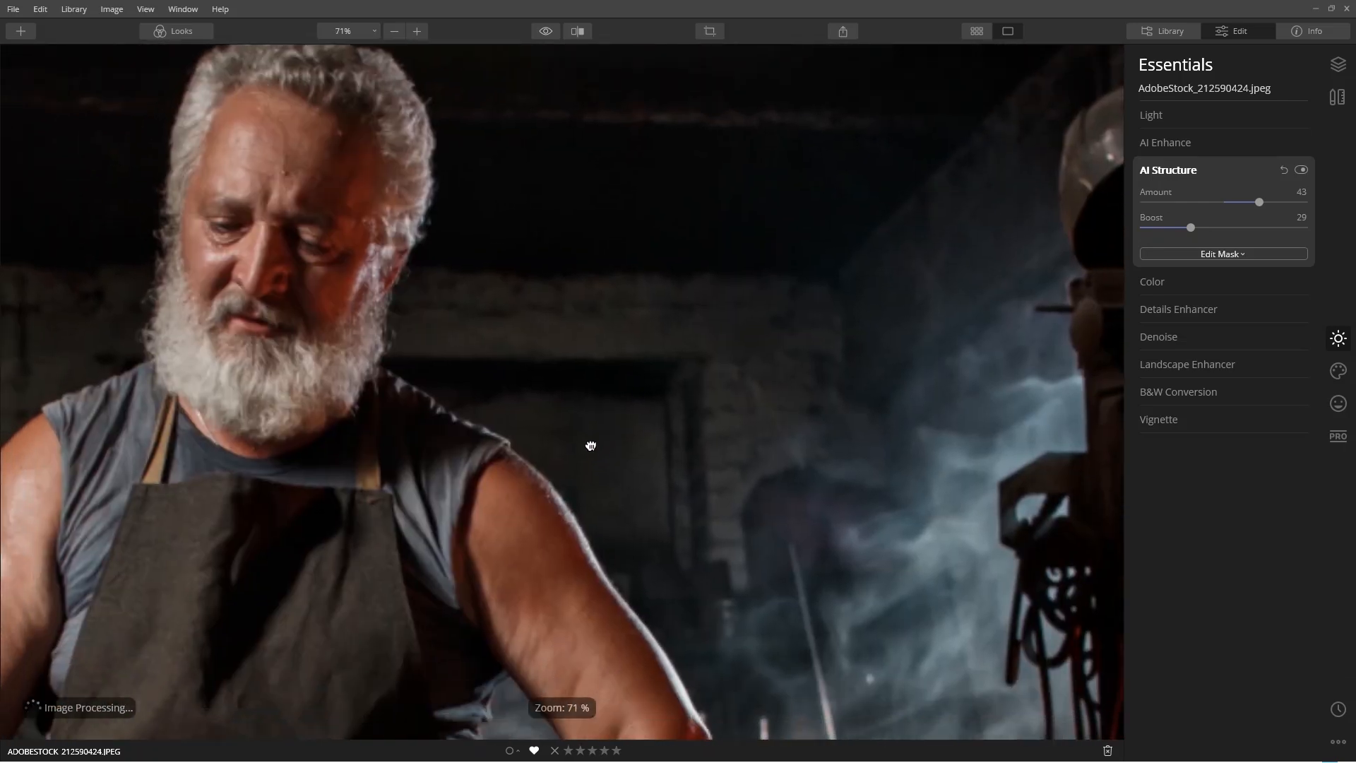
Step: Toggle AI Structure off and on to compare, then set Vignette Amount to -17
click(1301, 169)
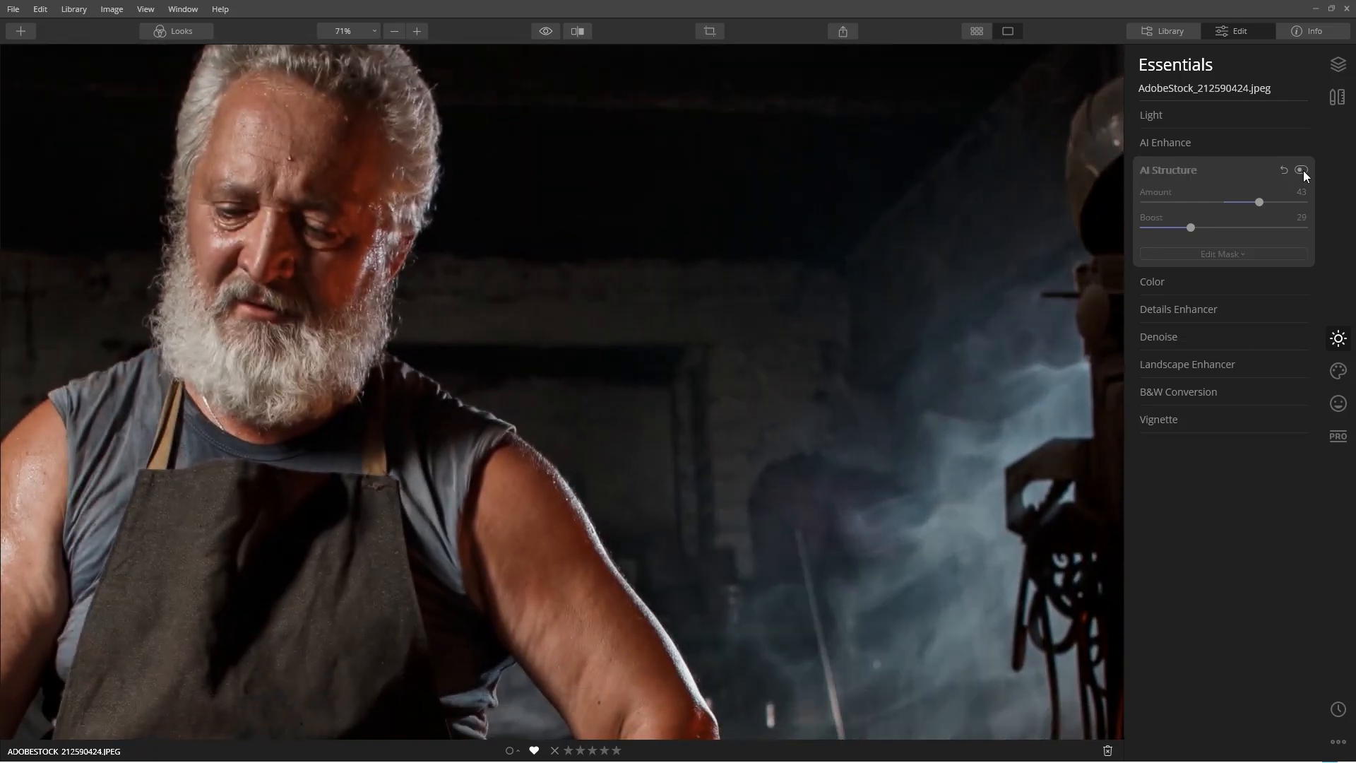
click(1301, 170)
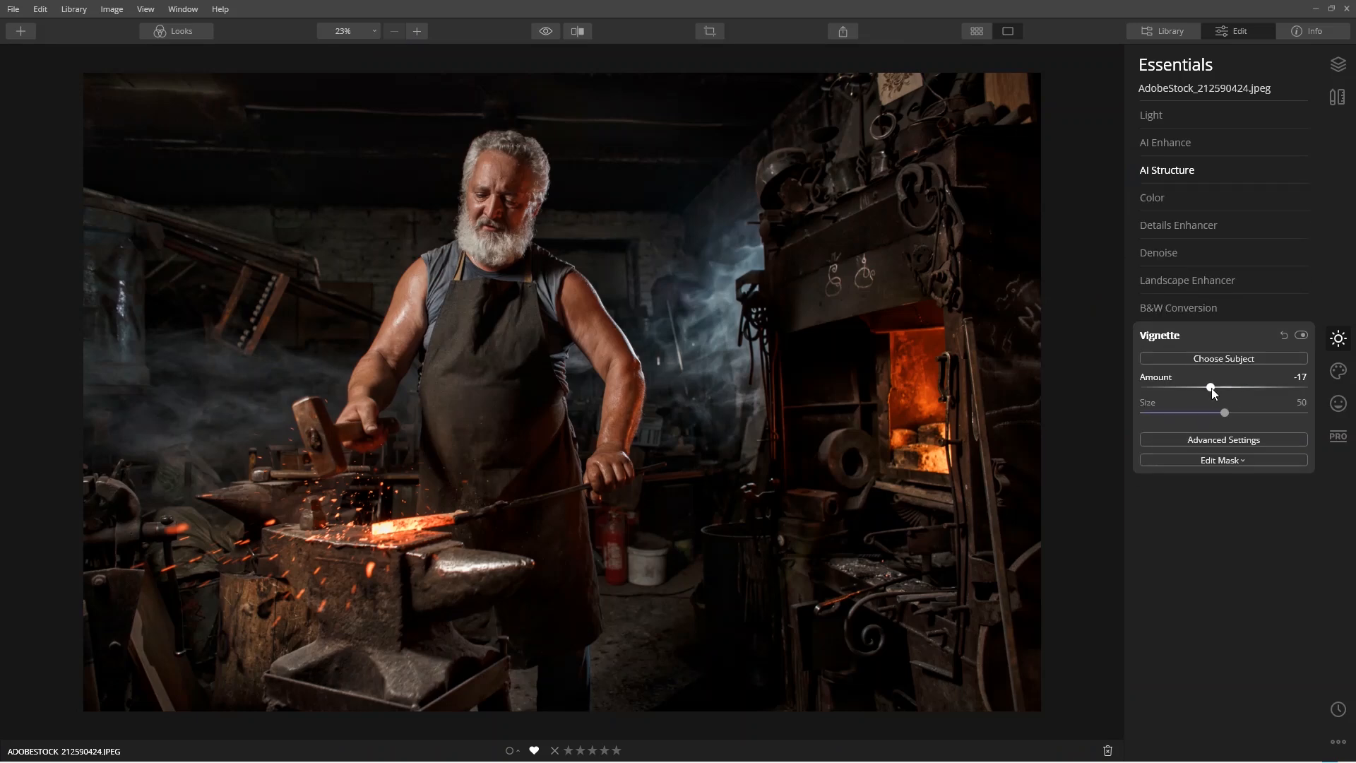
drag(1222, 412, 1142, 412)
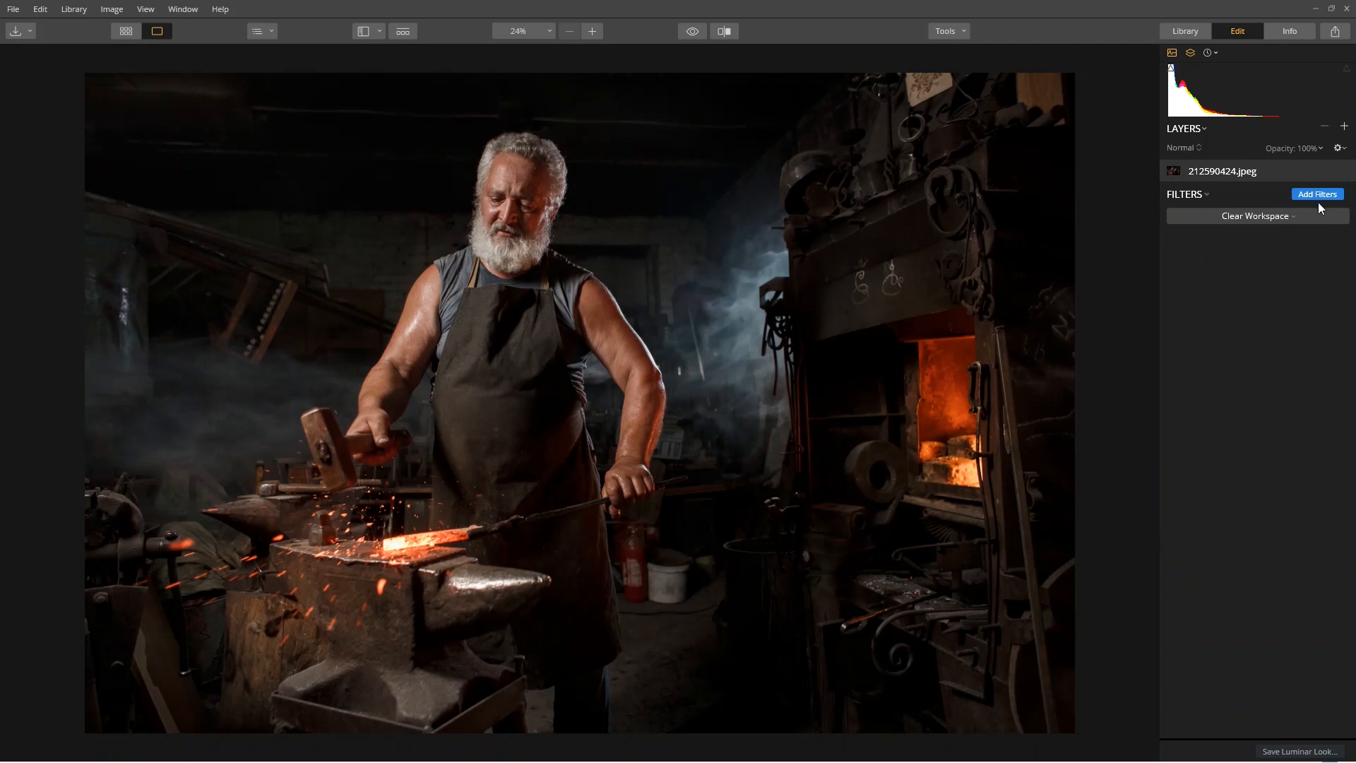
Step: Add a Luminar 3 Structure filter with Softness 16 and hide it to compare
click(1318, 194)
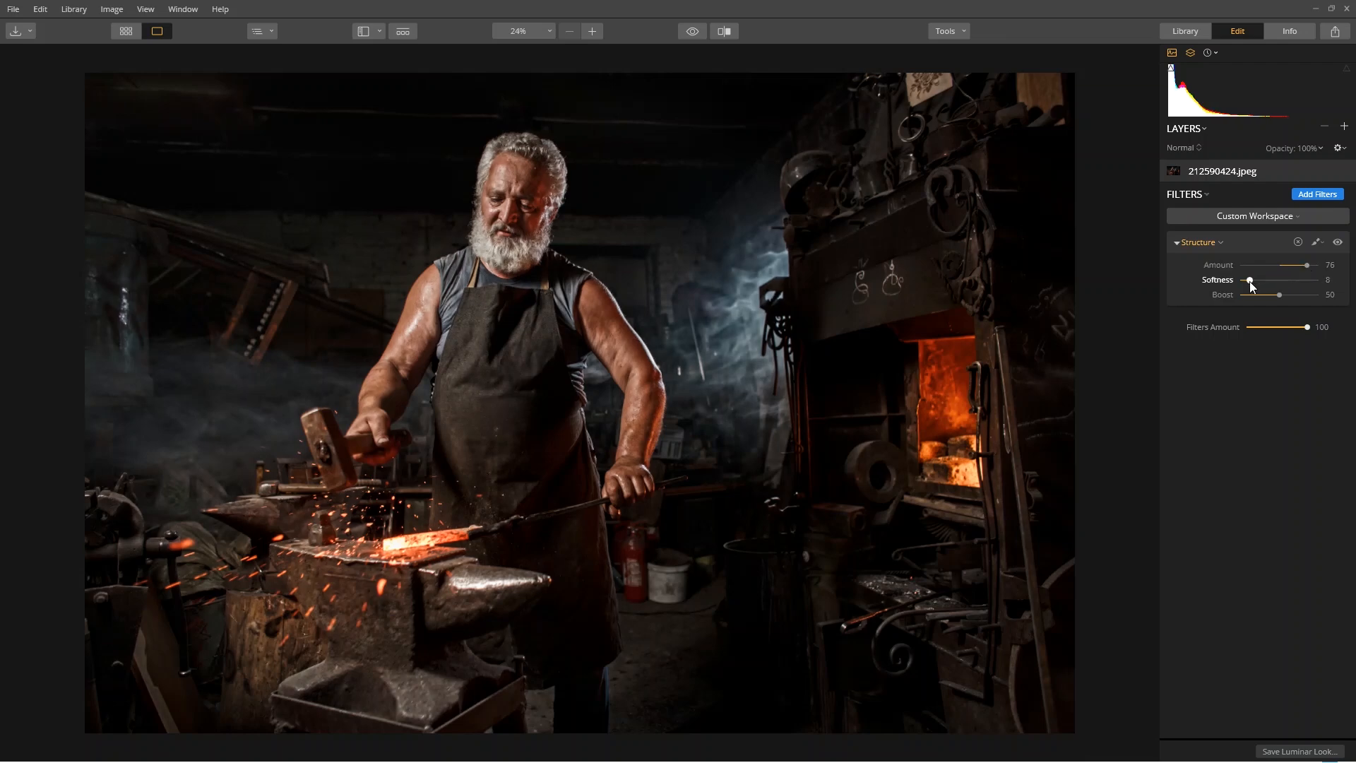
drag(1279, 294, 1294, 294)
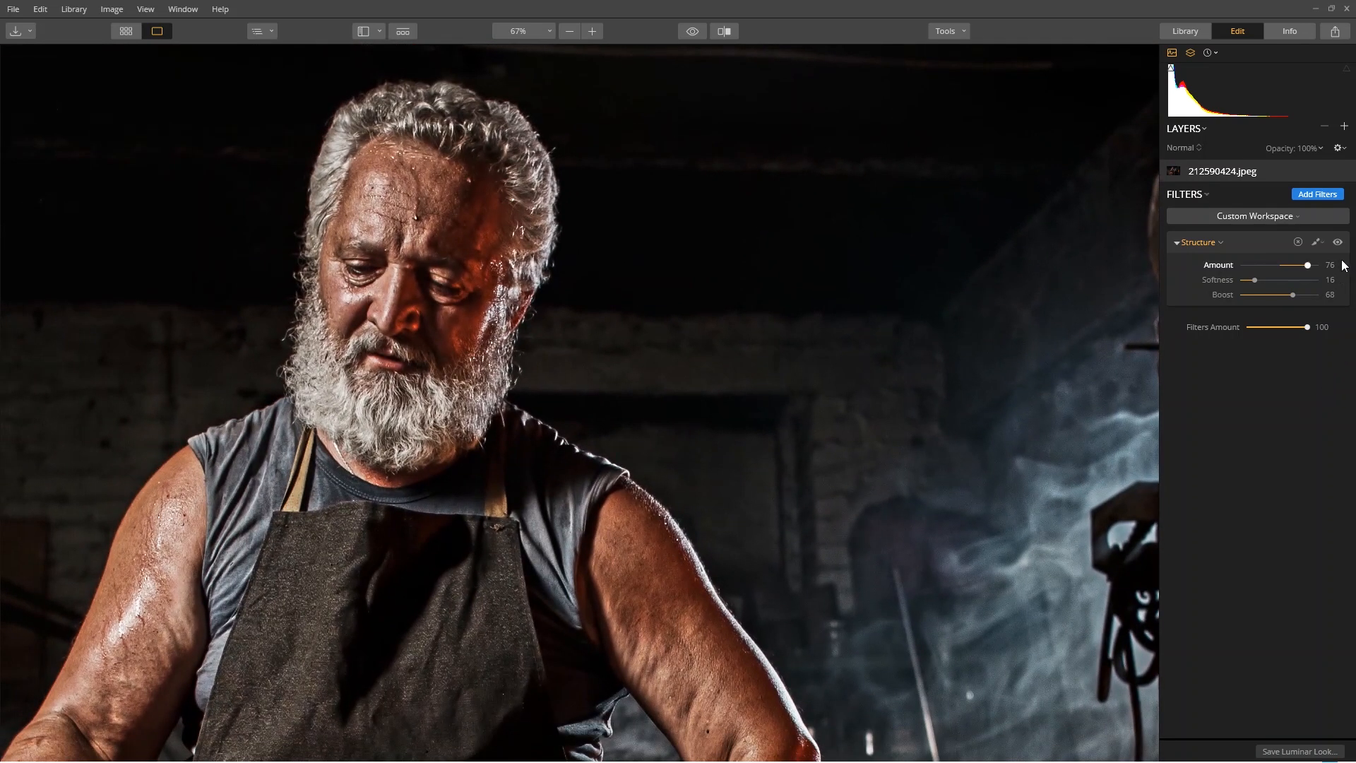
click(1338, 241)
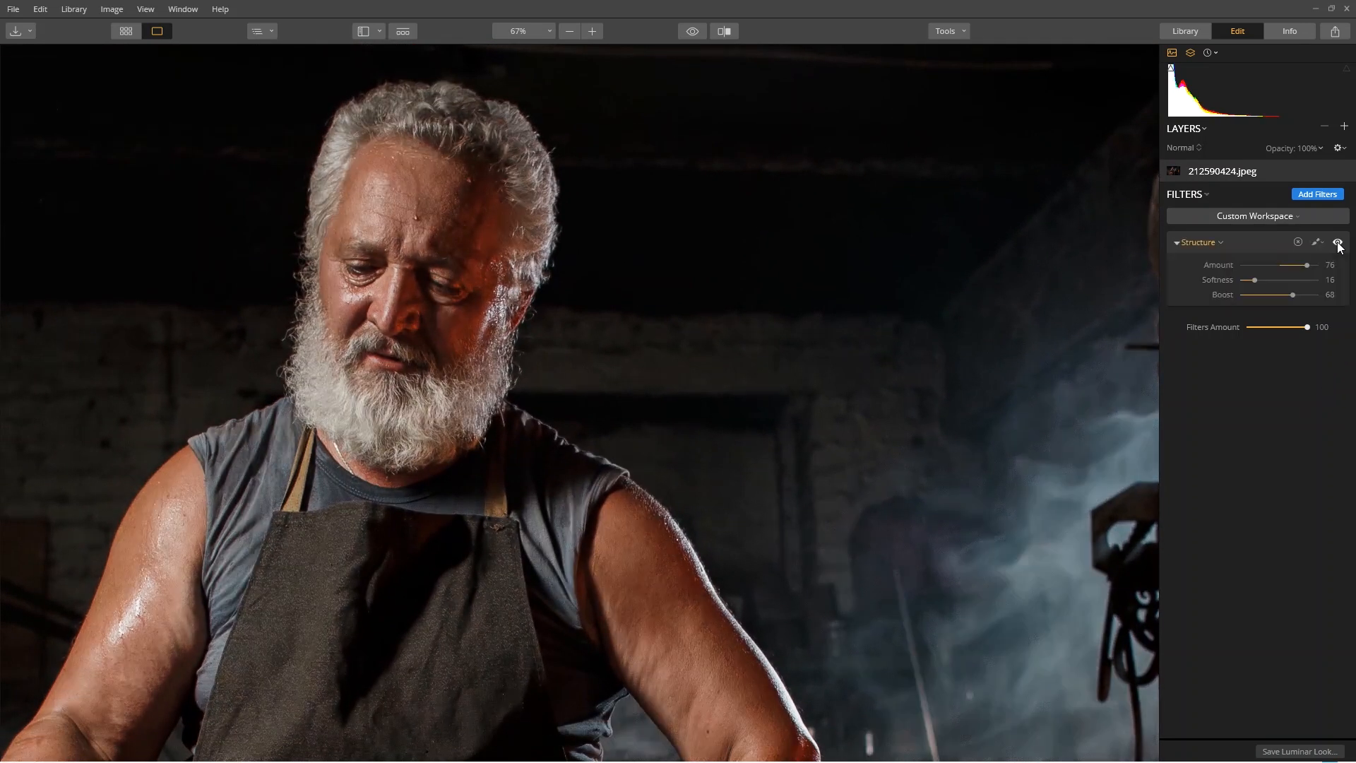
Step: Paint a brush mask so Structure applies over the blacksmith figure
click(1337, 242)
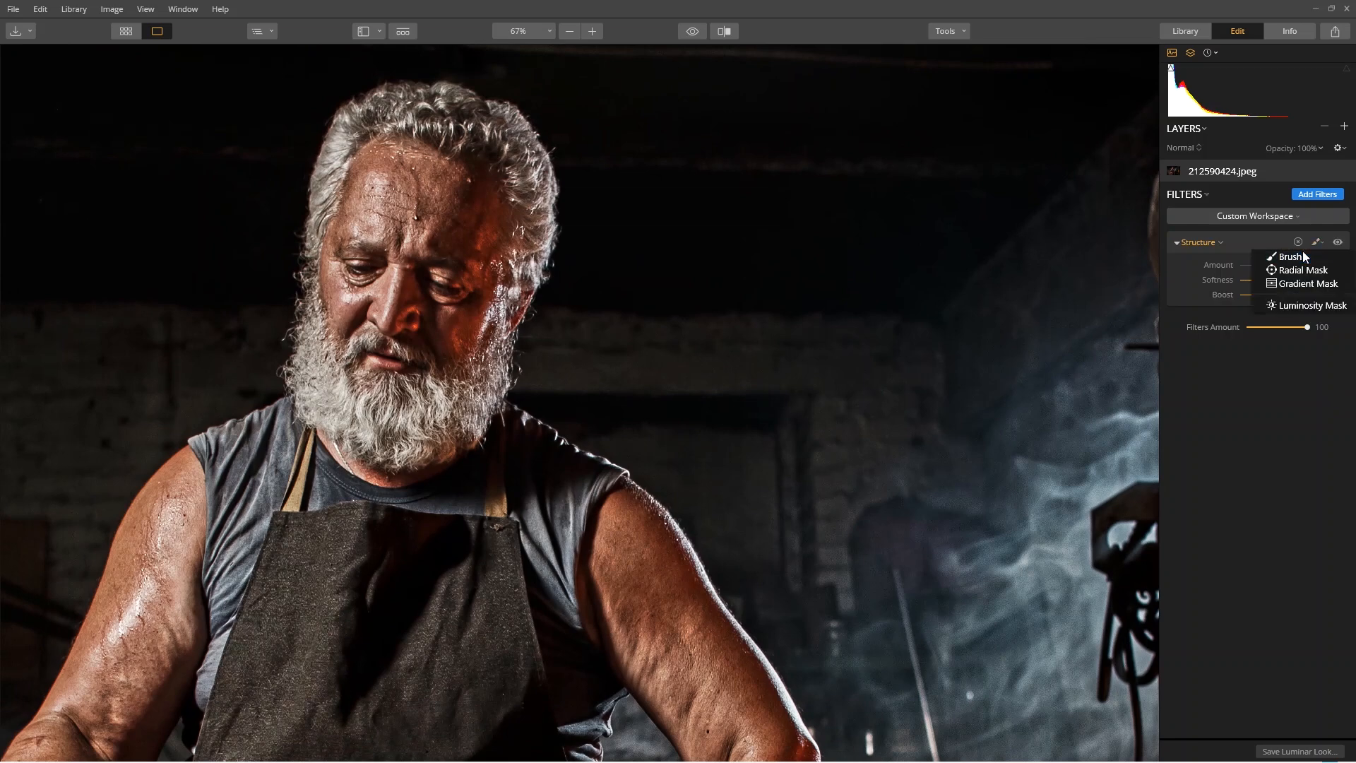
click(1288, 256)
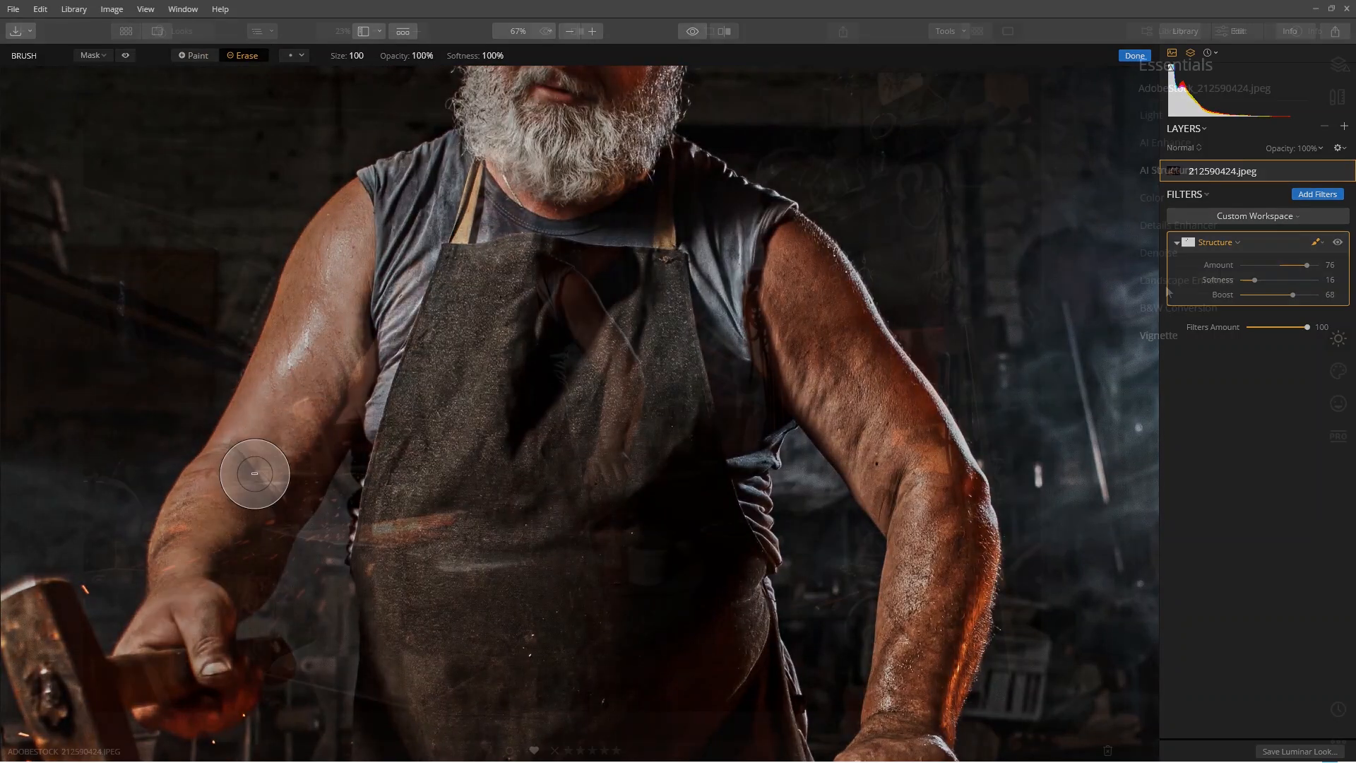
click(1135, 55)
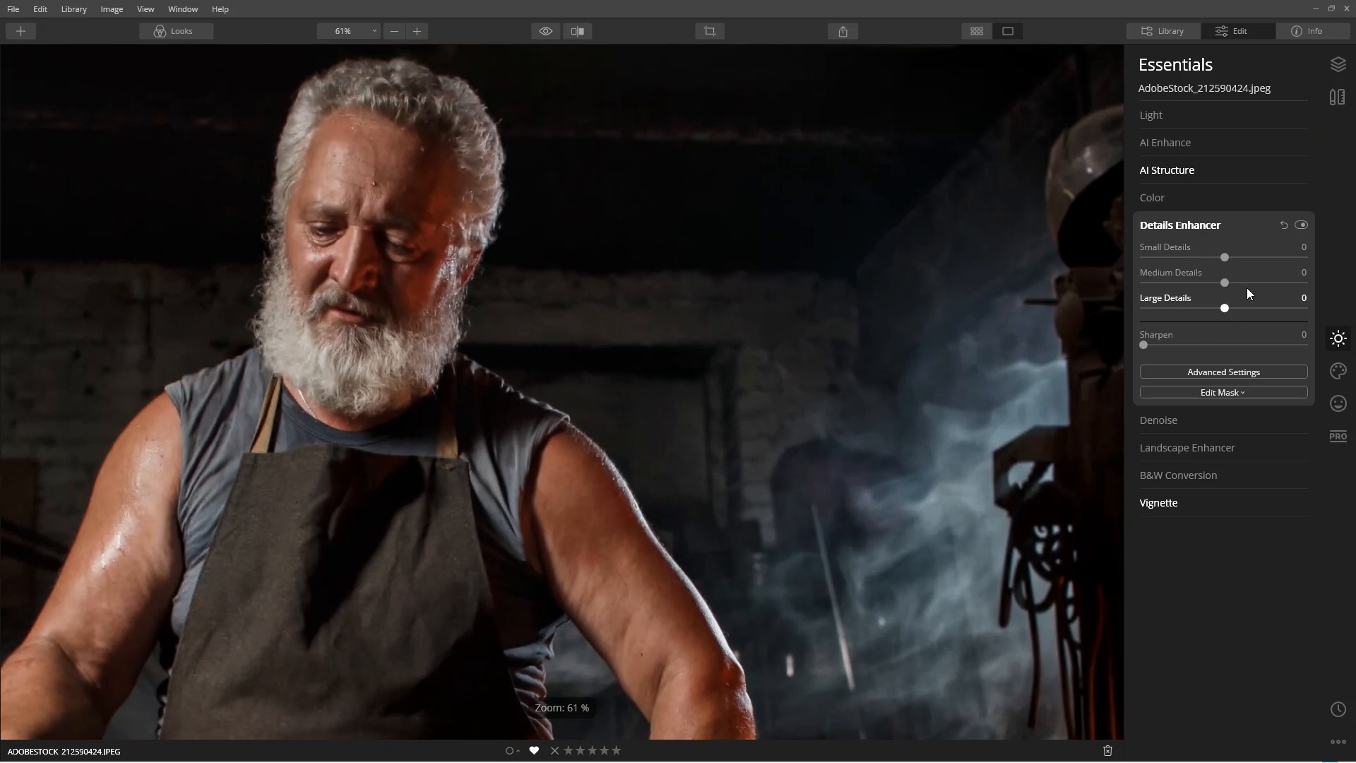
Step: Set Details Enhancer to Small 29, Medium 31, Large 18, and toggle it to compare
drag(1222, 258, 1237, 258)
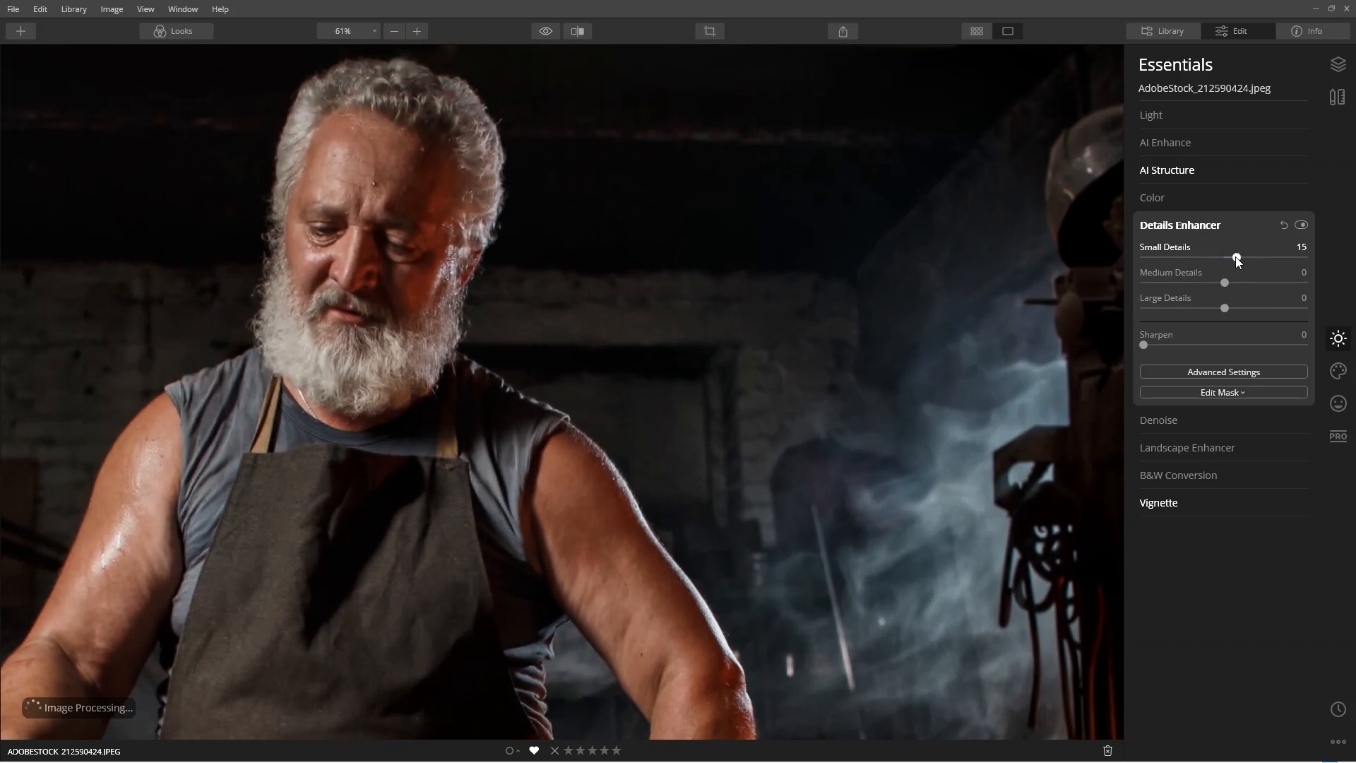
drag(1237, 257, 1249, 257)
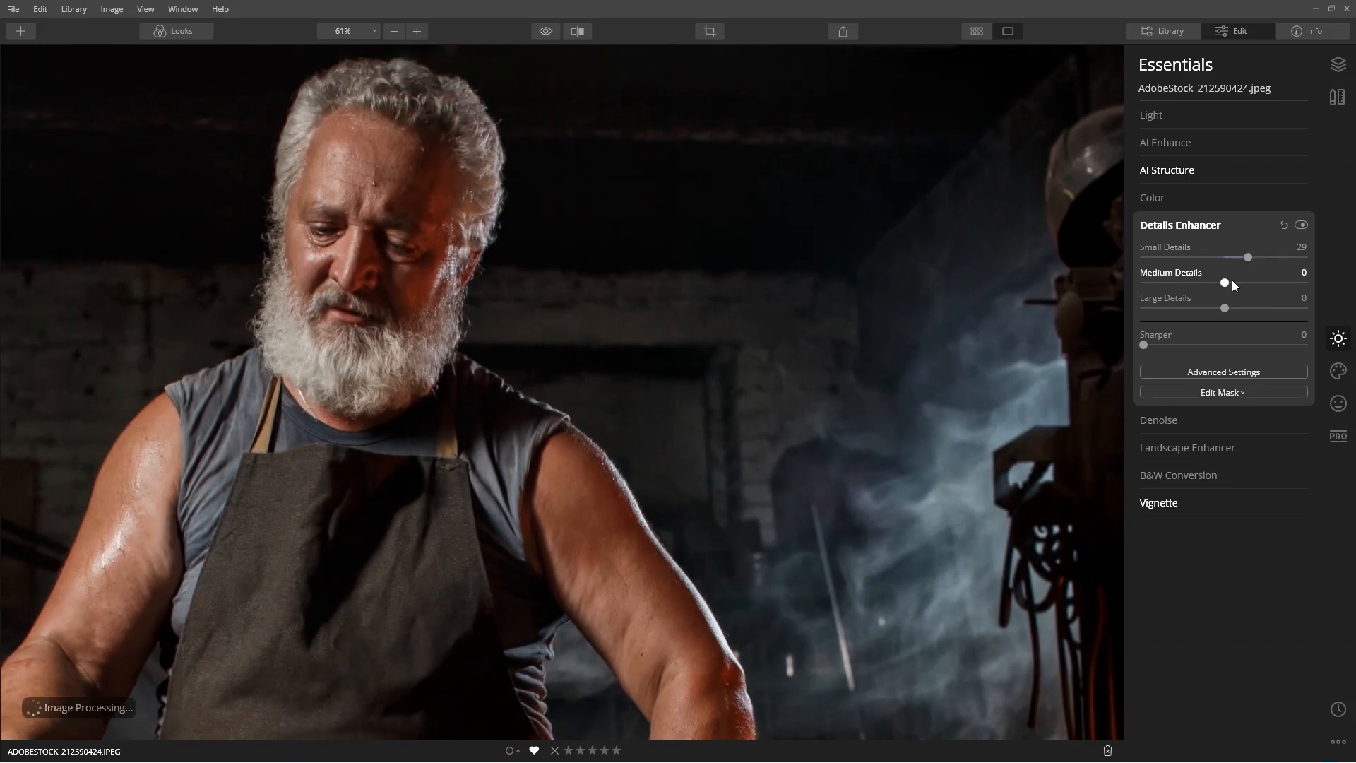
drag(1225, 283, 1230, 283)
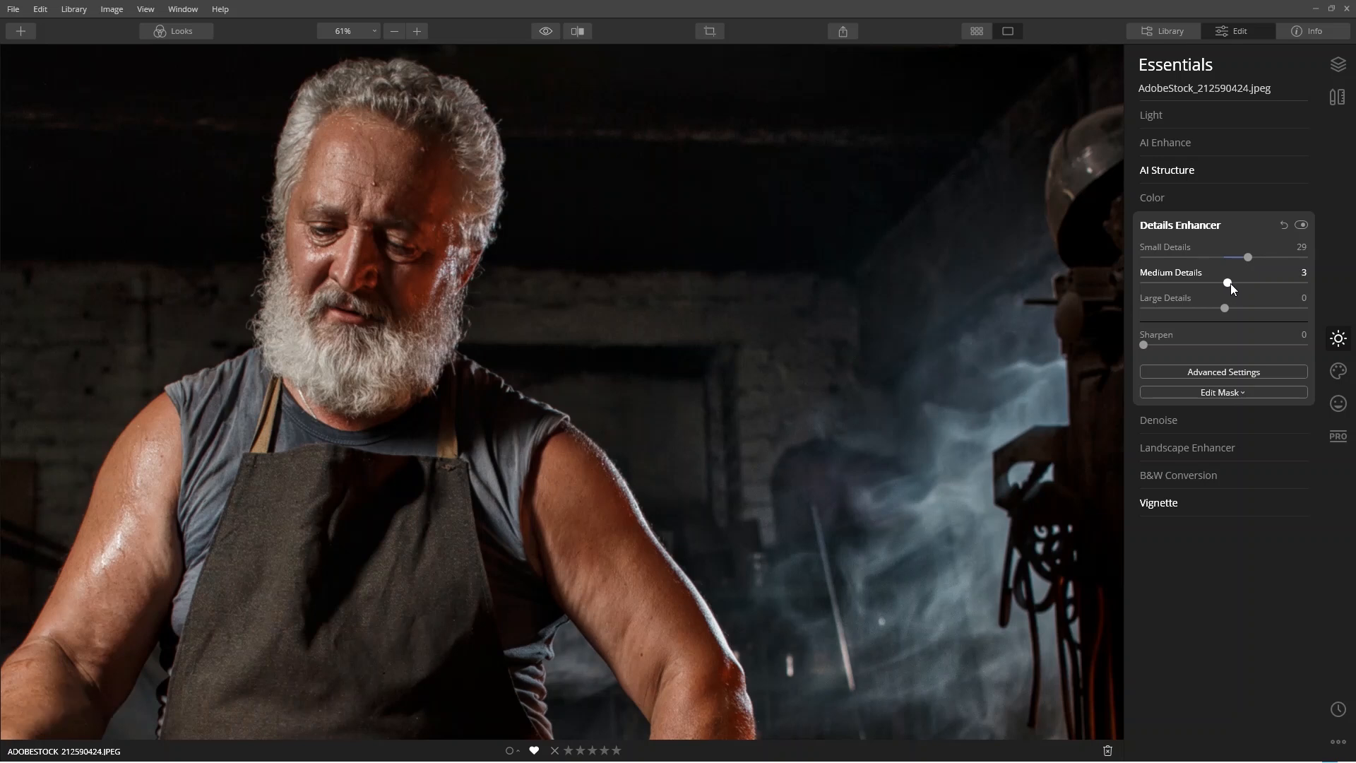
drag(1228, 282, 1239, 282)
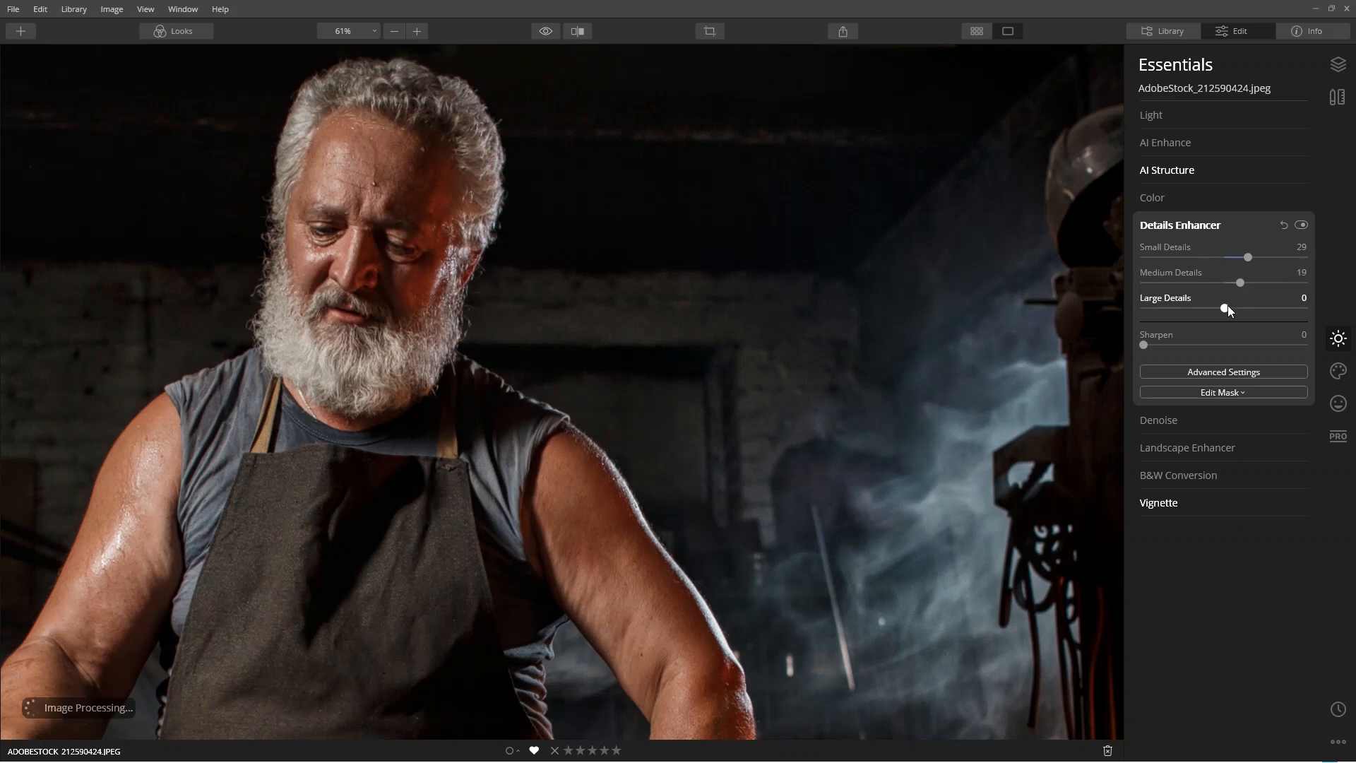
drag(1227, 309, 1232, 310)
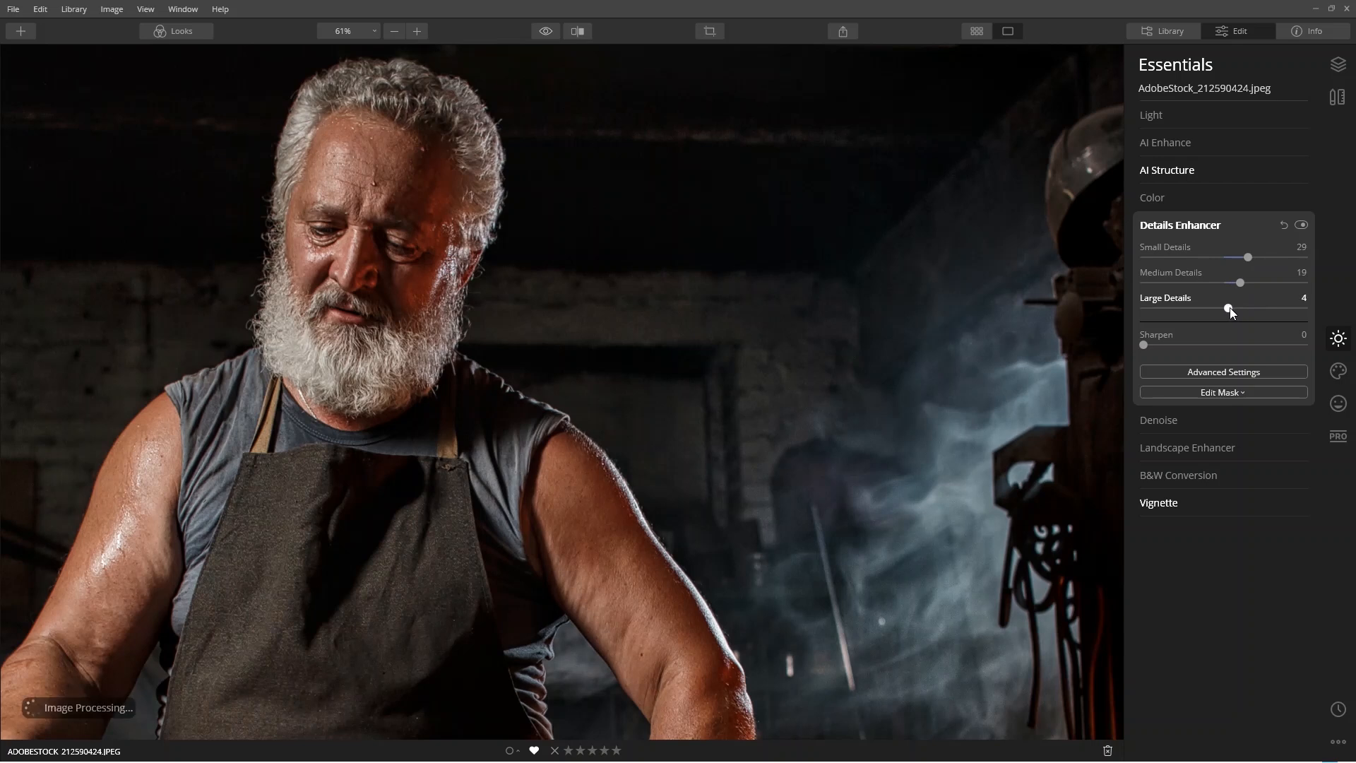
drag(1228, 309, 1240, 309)
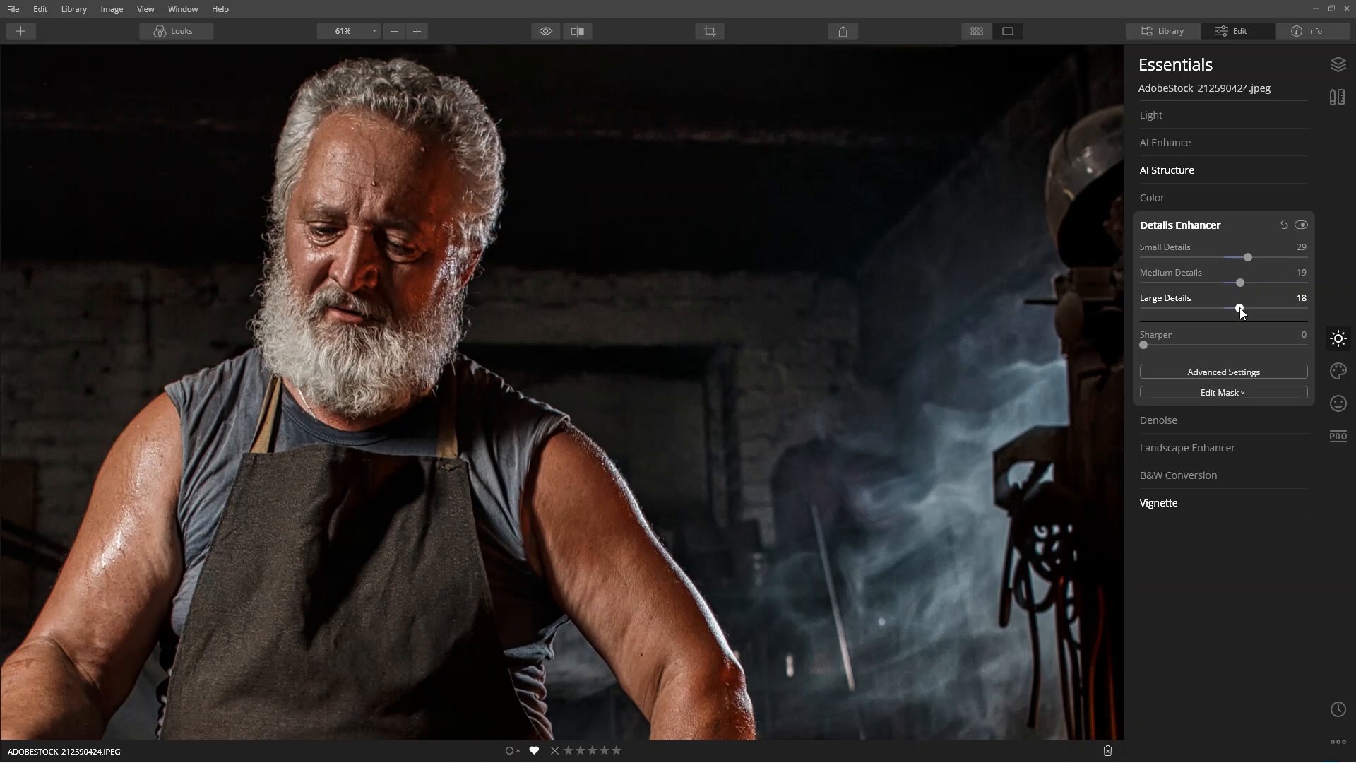
drag(1239, 282, 1246, 282)
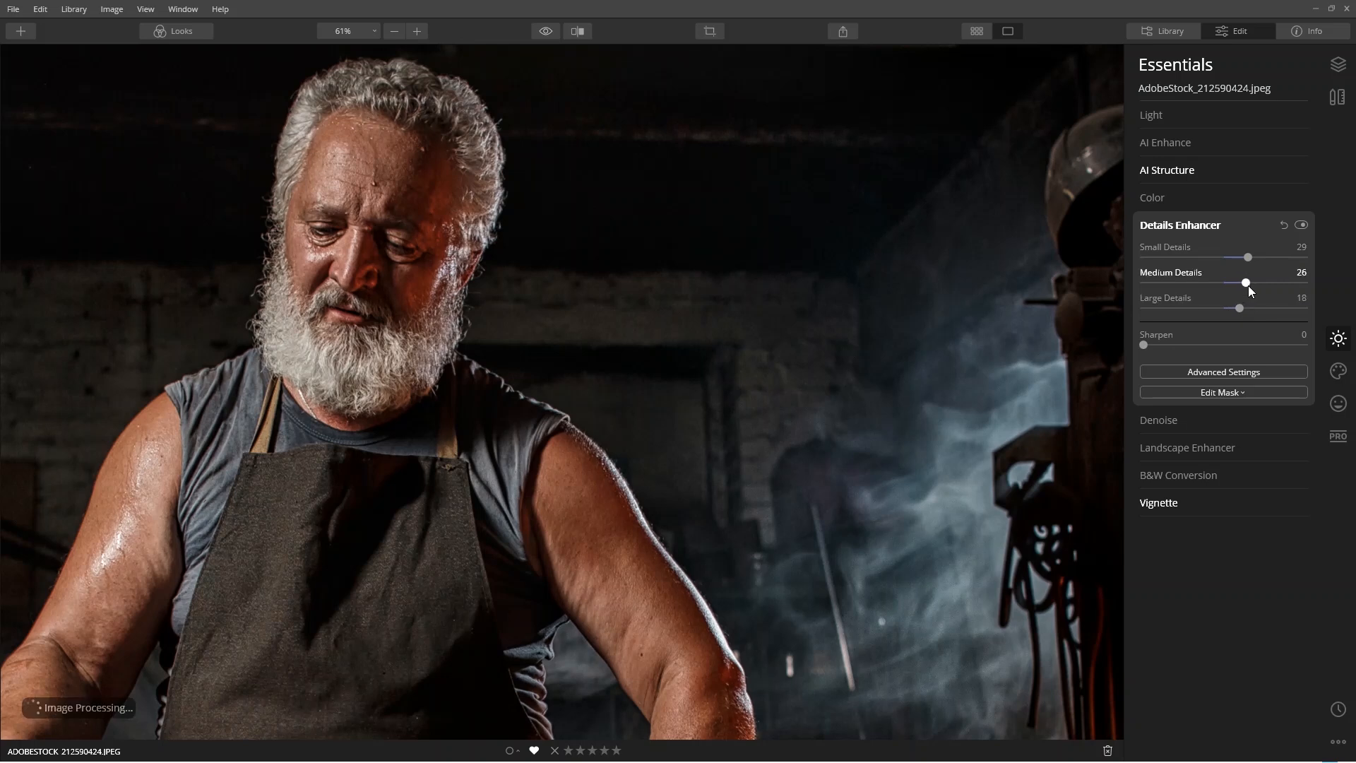
drag(1245, 283, 1252, 282)
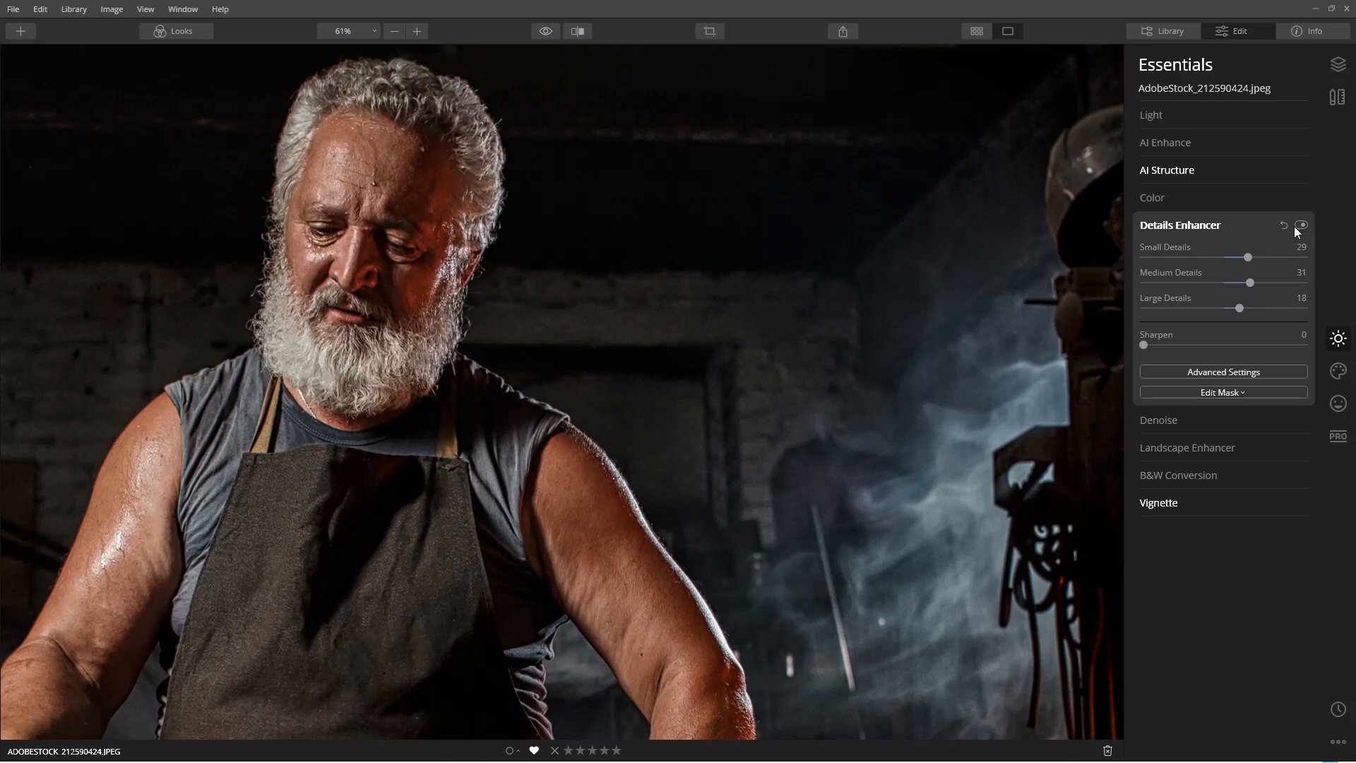
click(1301, 225)
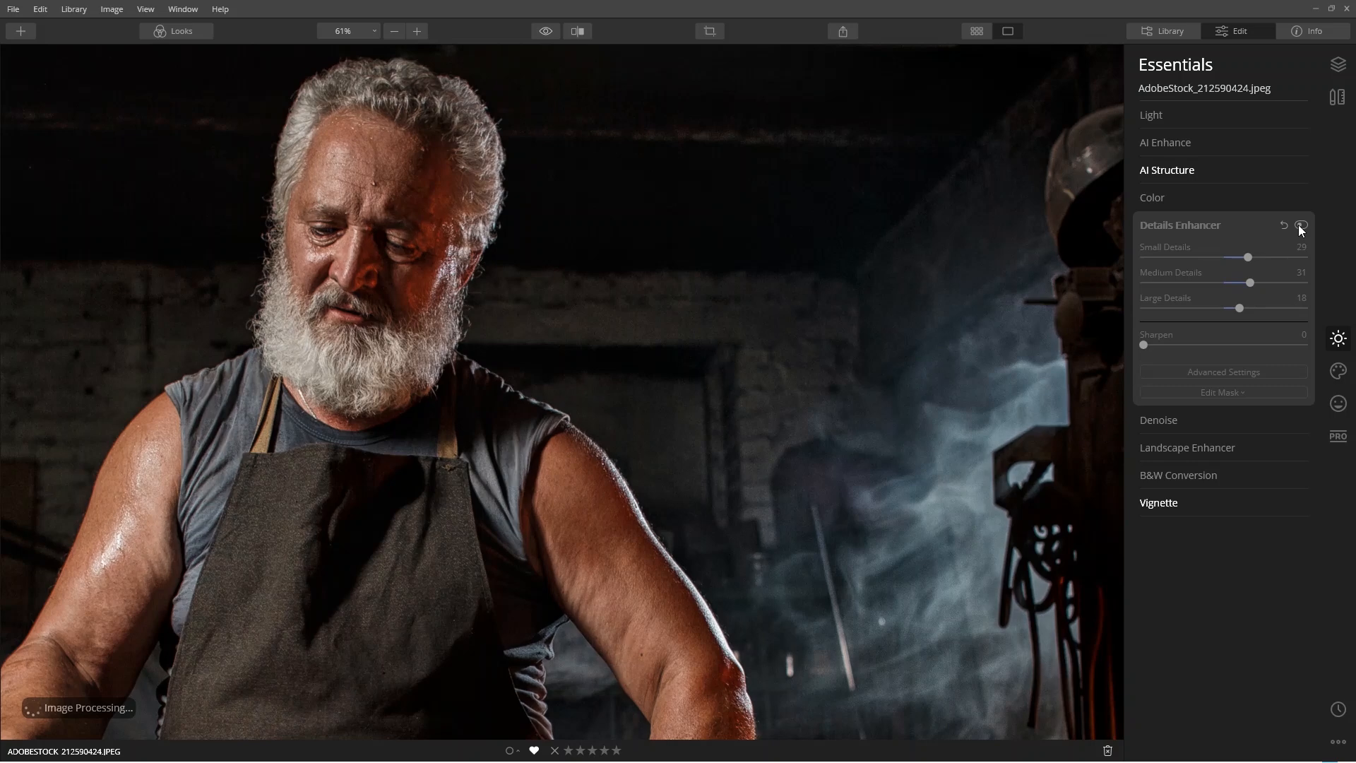
click(1300, 226)
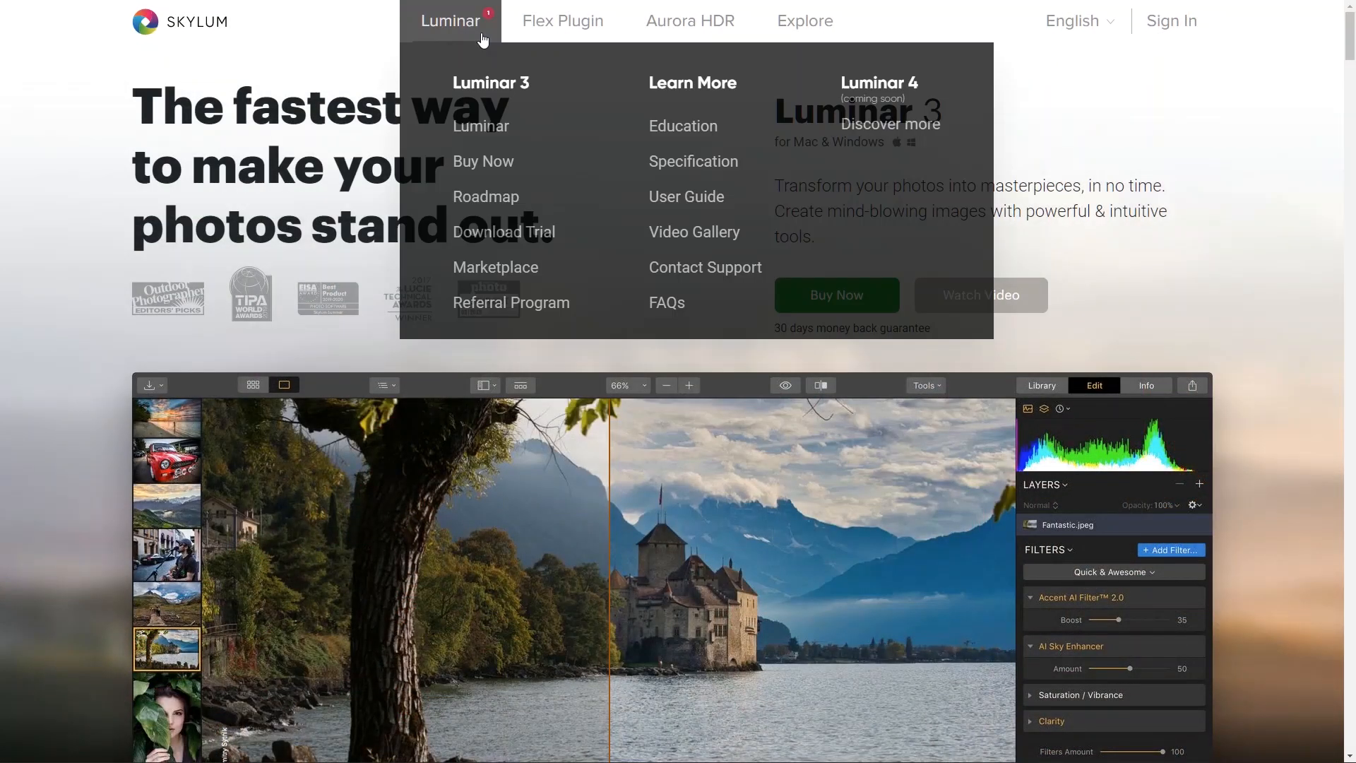
mouse_move(891, 133)
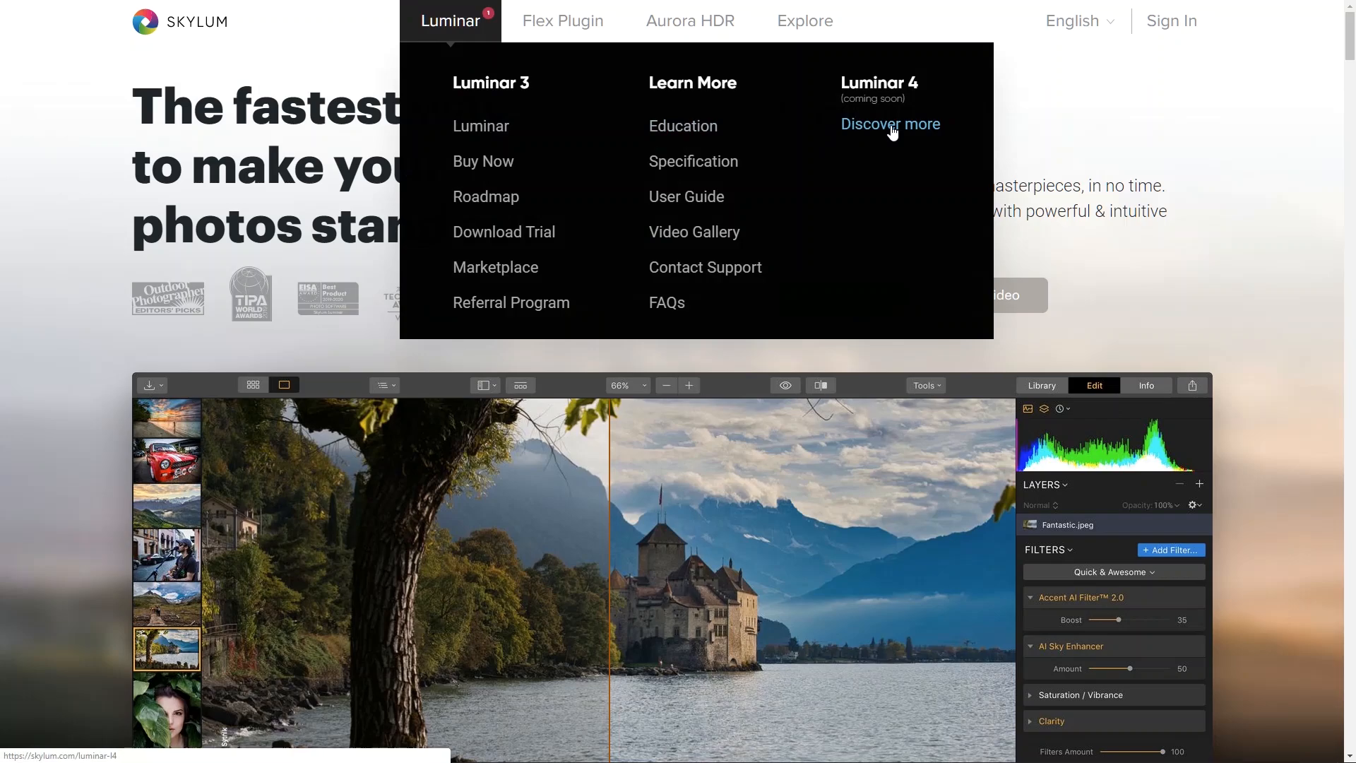
Step: Open Discover more under Luminar 4 on skylum.com
click(890, 124)
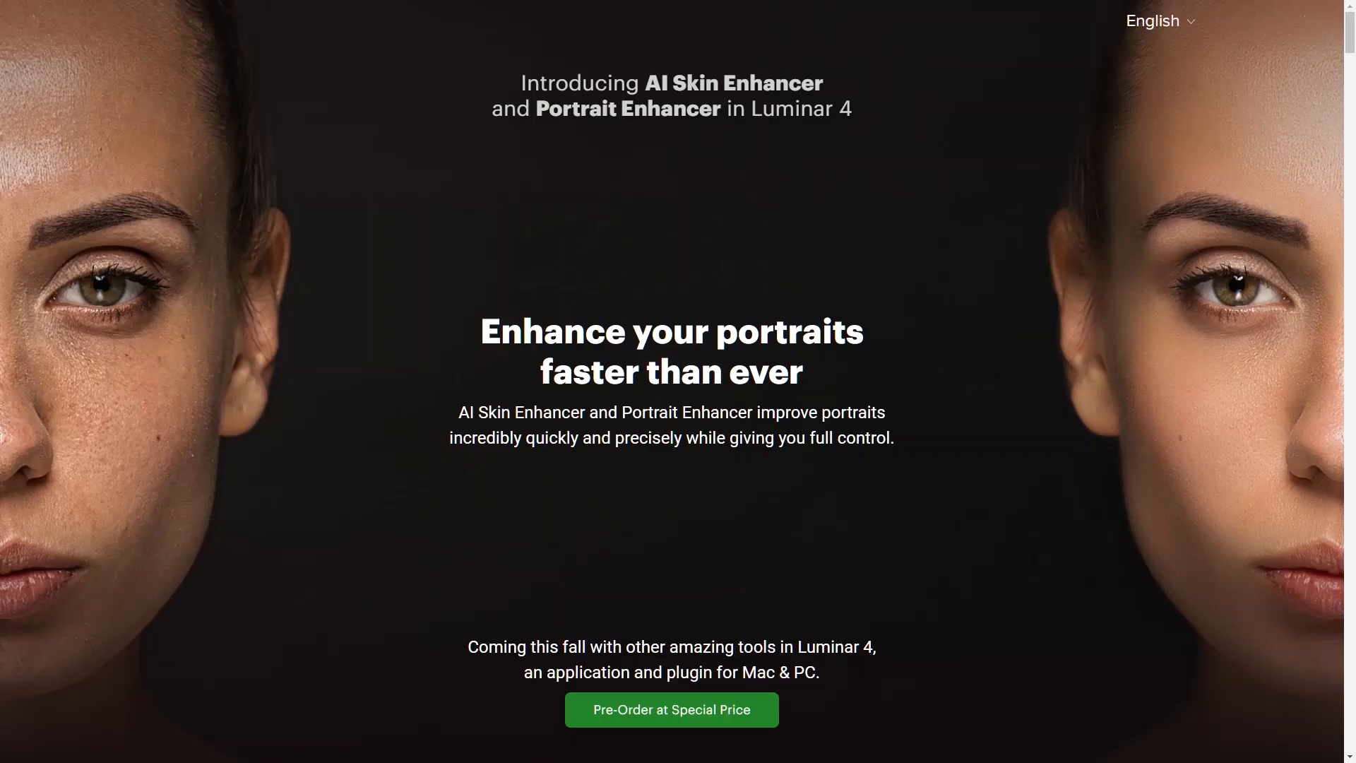